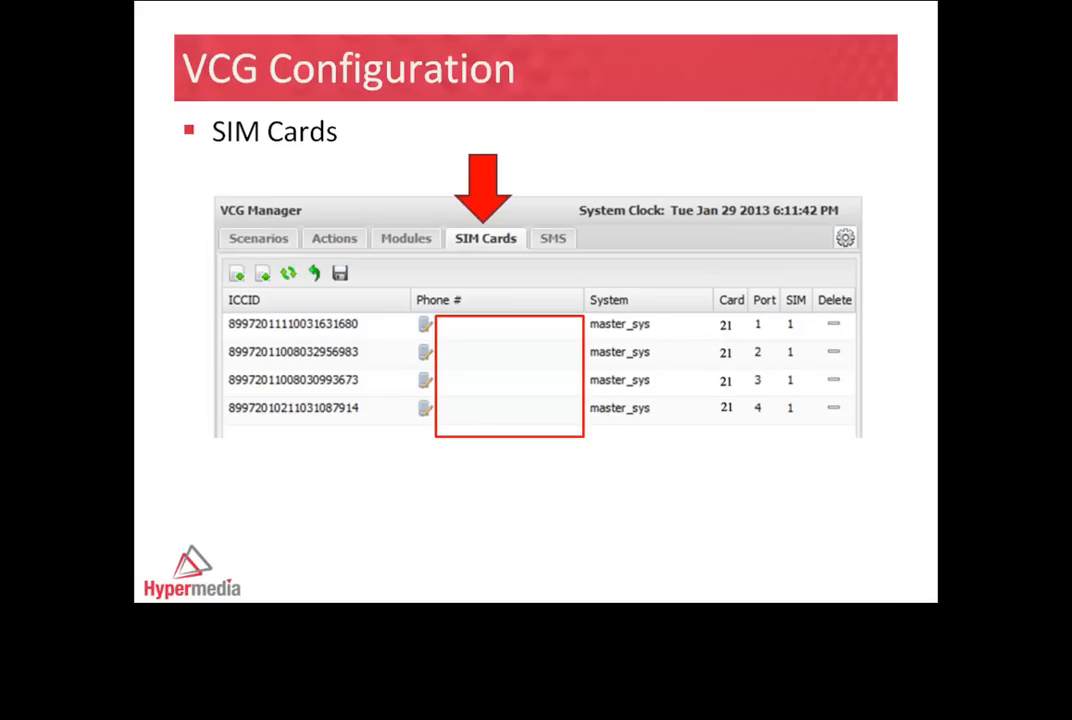
pyautogui.moveTo(243, 300)
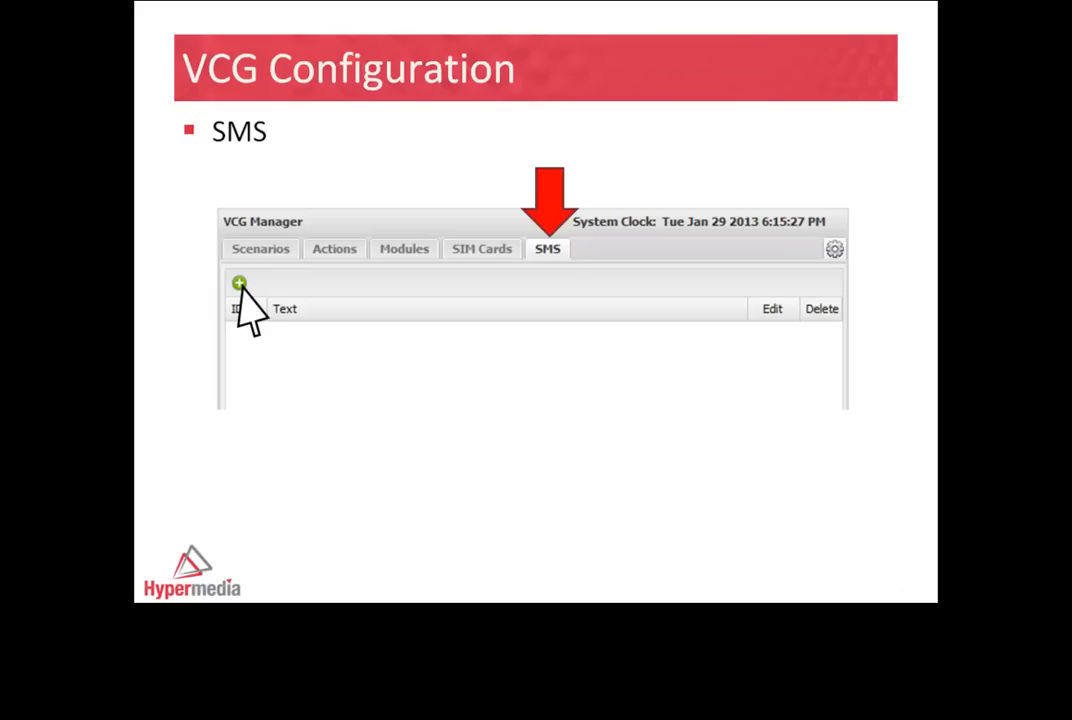
# Add a new SMS message to the empty SMS list with the green plus button
pyautogui.click(239, 283)
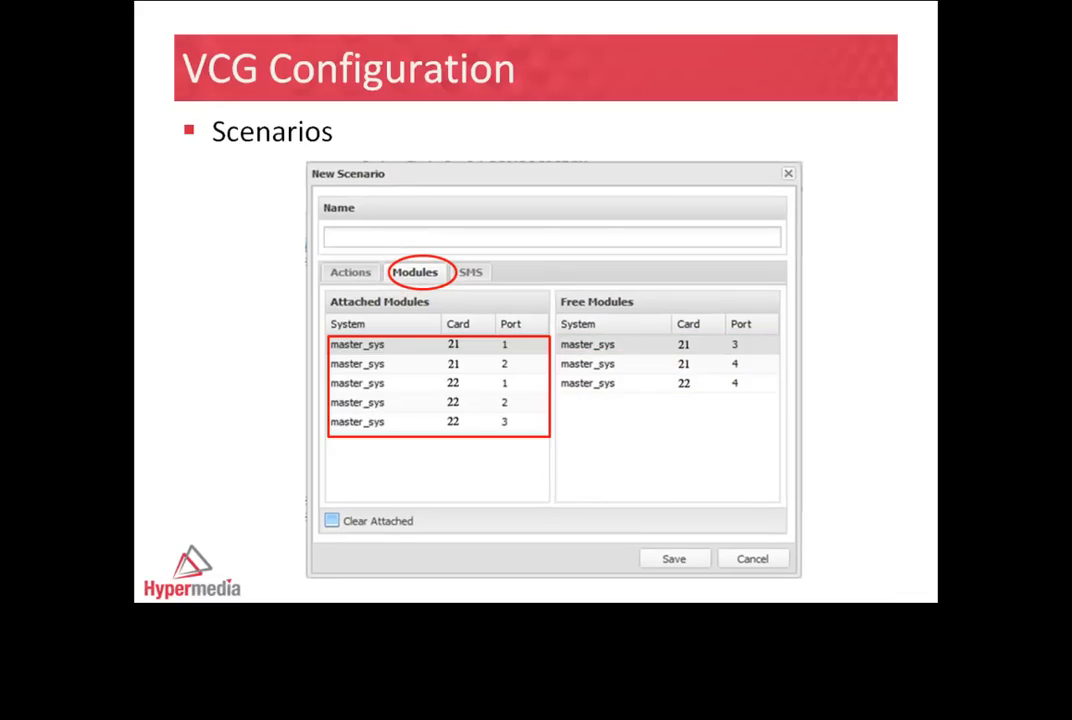
# Save the 'Orange-Claro day Call' scenario with Orange and Claro day Call actions attached
pyautogui.click(472, 271)
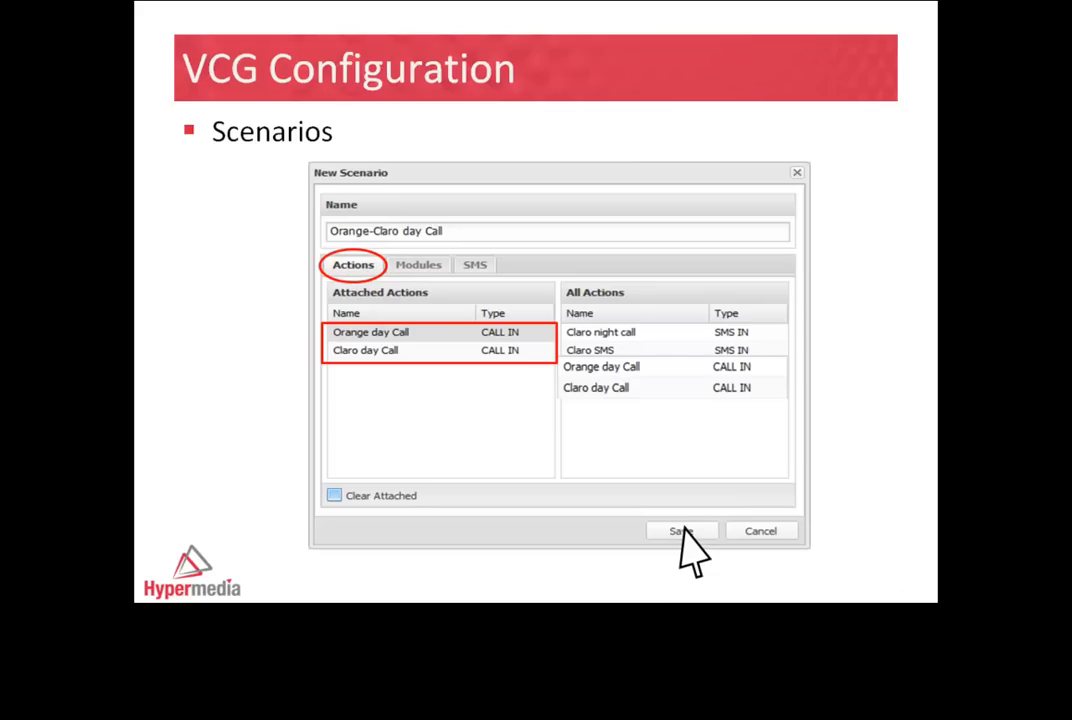
pyautogui.click(681, 531)
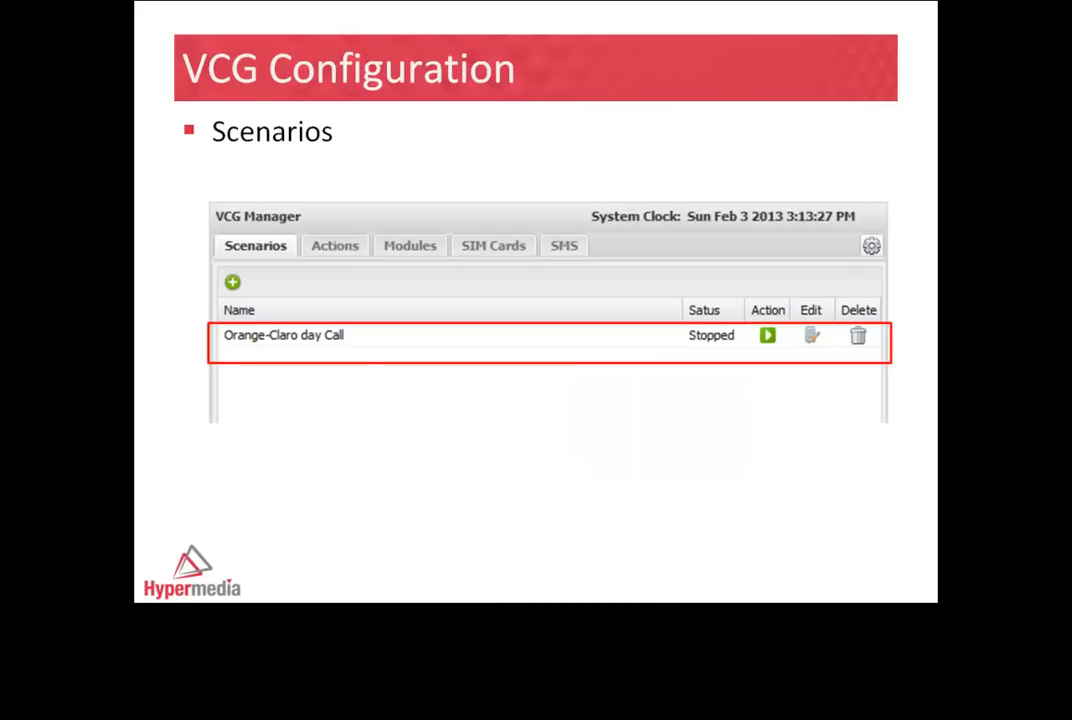
# Start the 'Orange-Claro day Call' scenario from its play button in the Scenarios tab
pyautogui.click(767, 335)
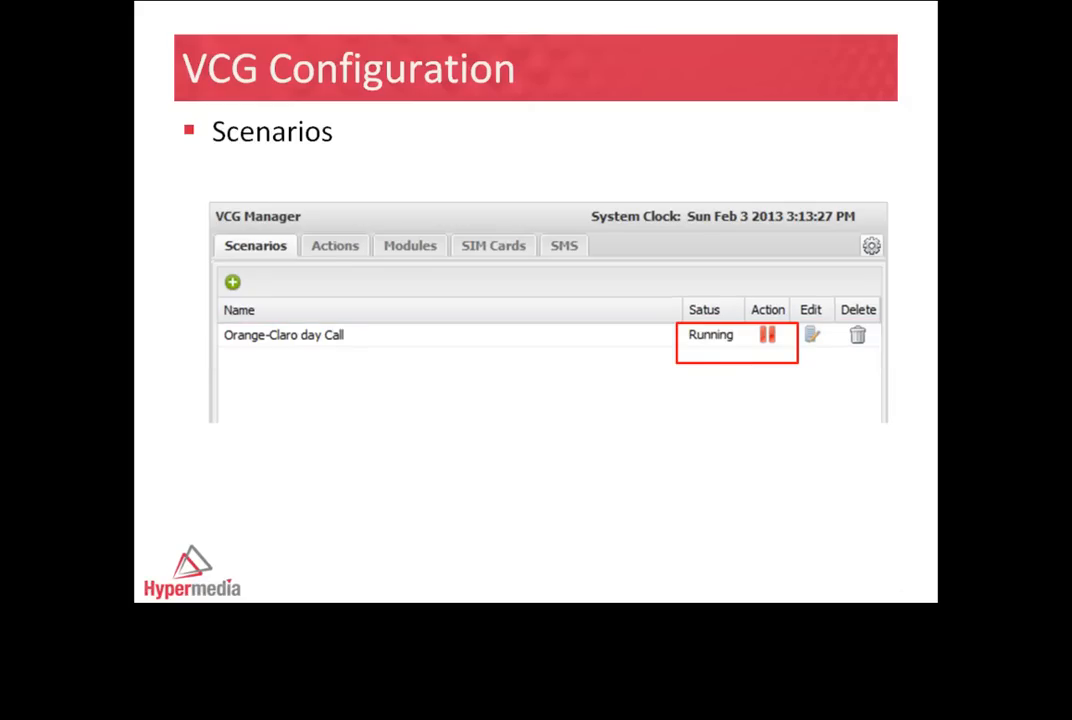